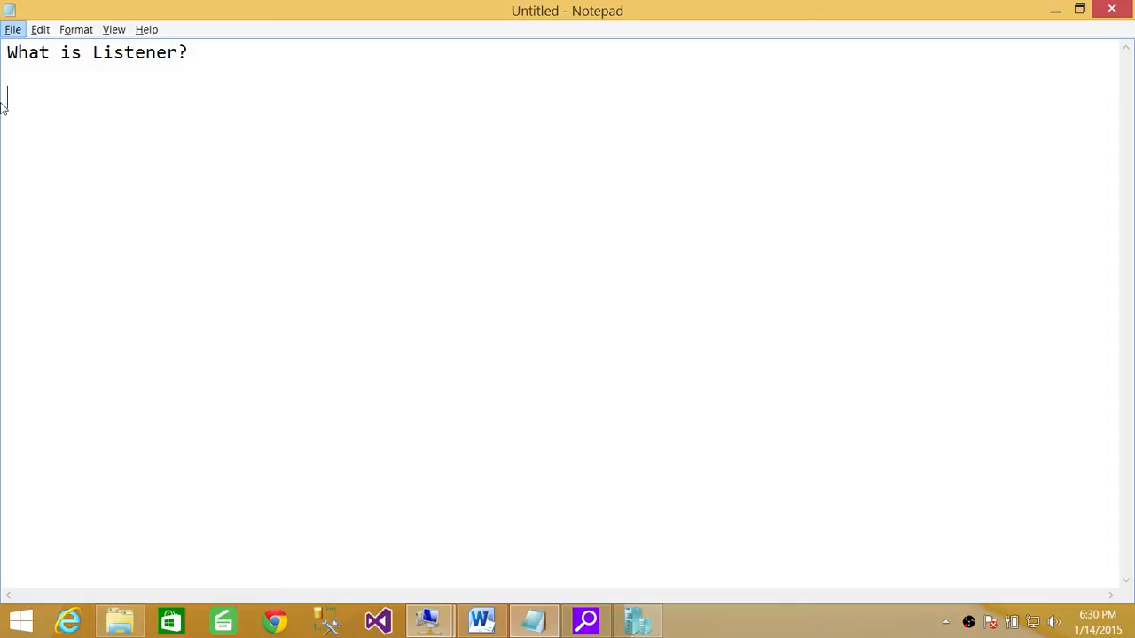
mouse_move(379, 196)
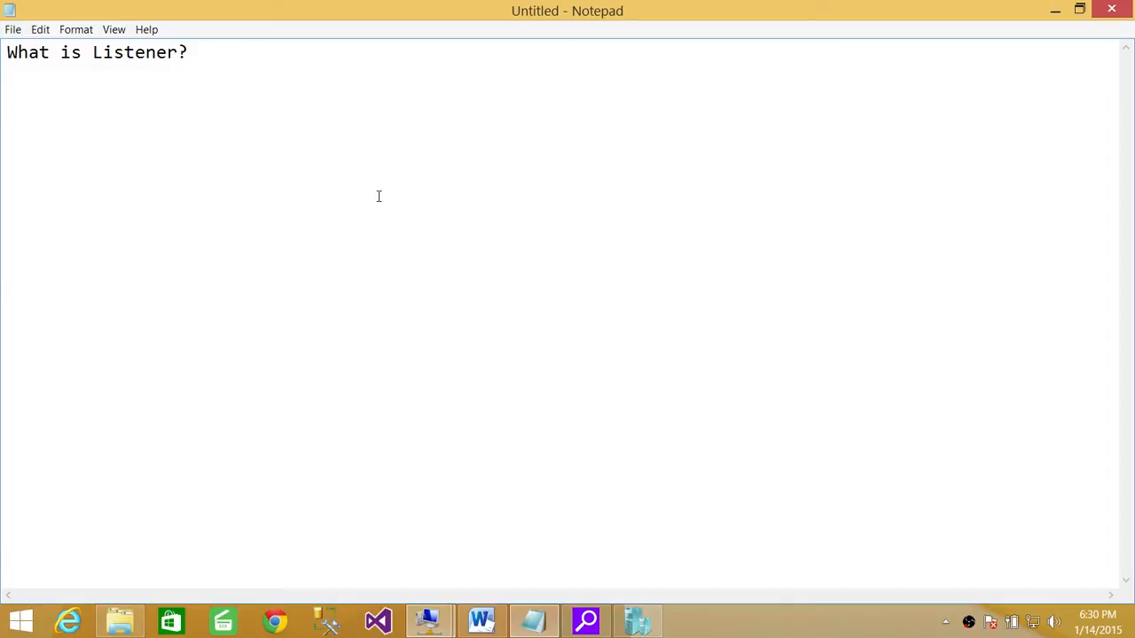
text(A)
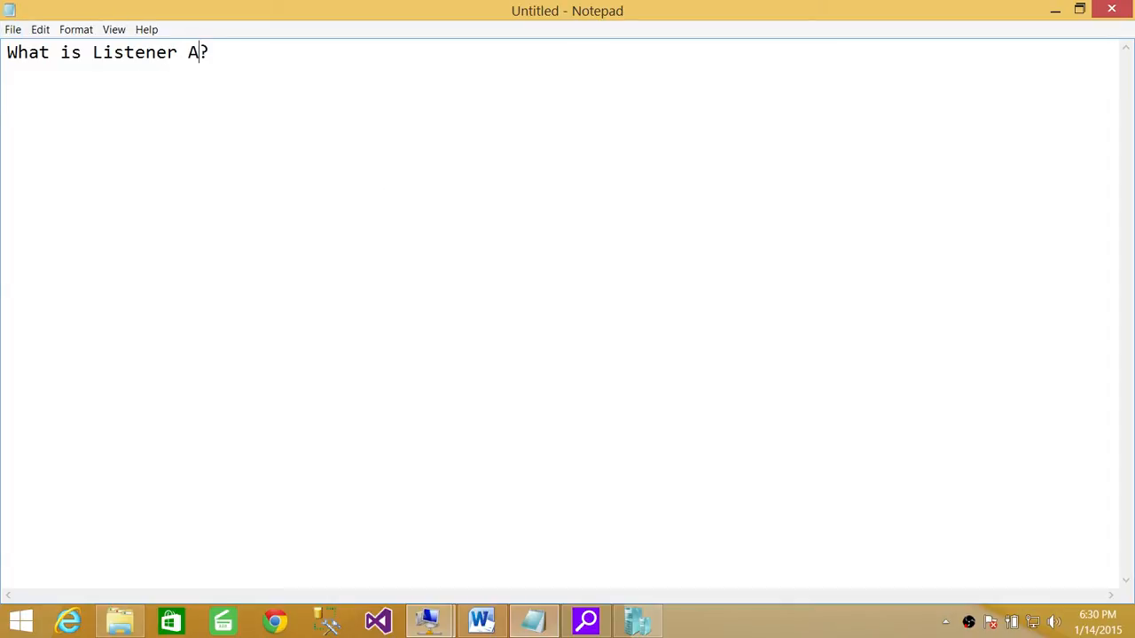
text(G)
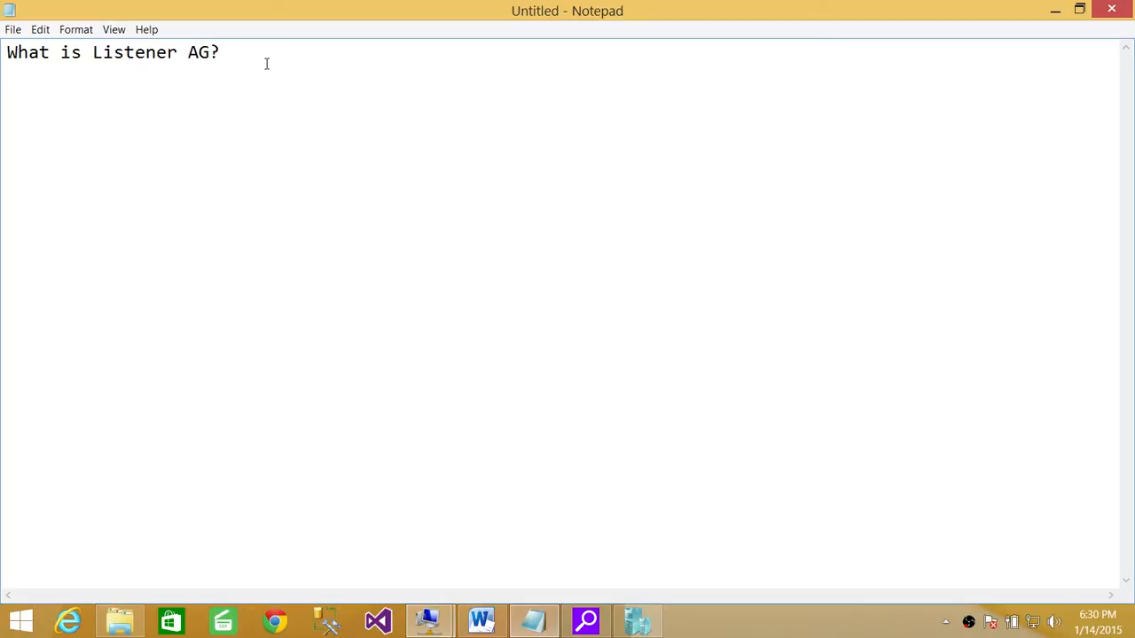